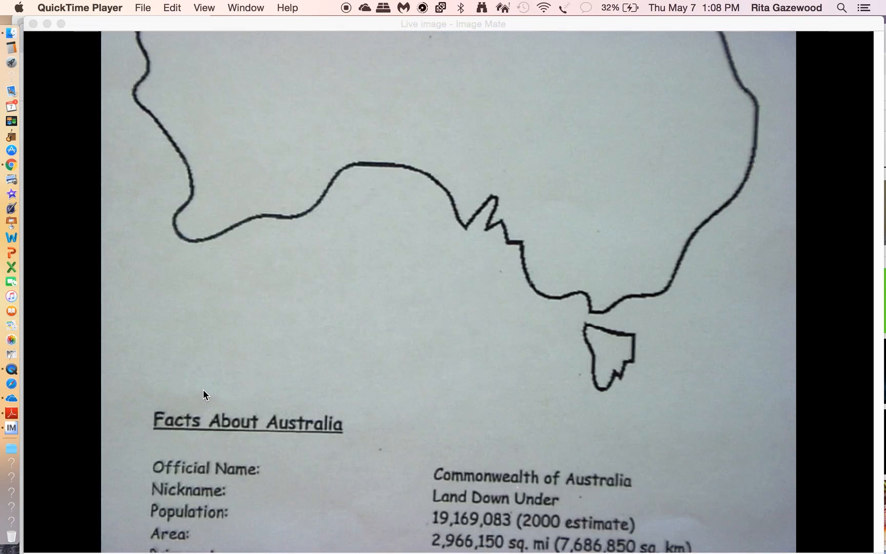
Scroll the live camera view to reveal the Facts About Australia table below the map.
scroll("down", 3)
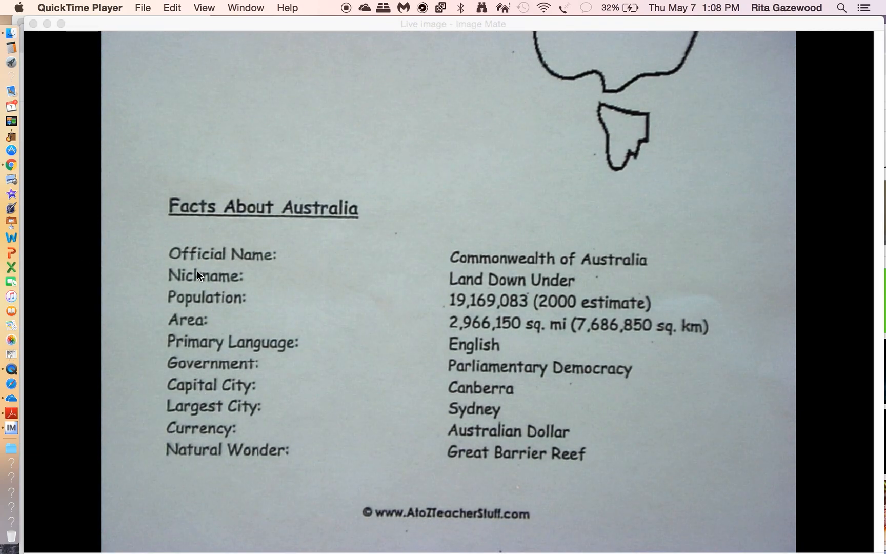
mouse_move(703, 309)
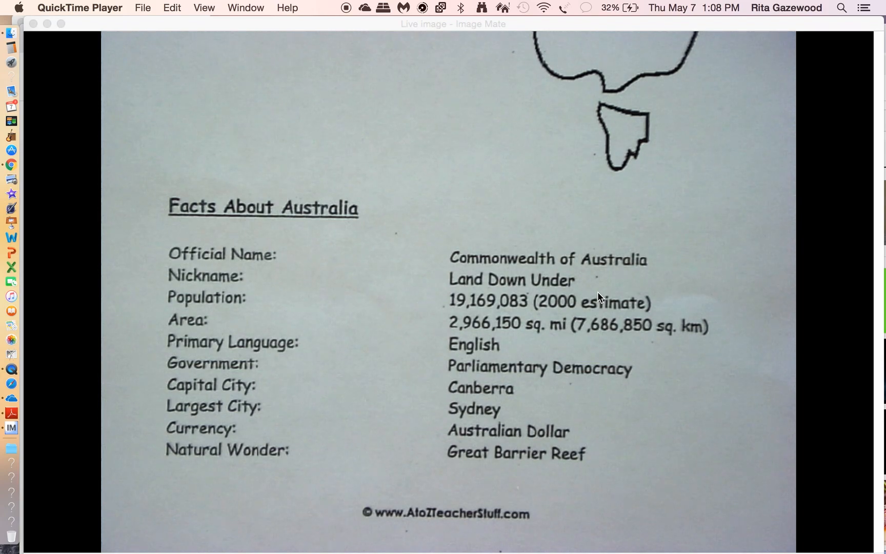
mouse_move(417, 296)
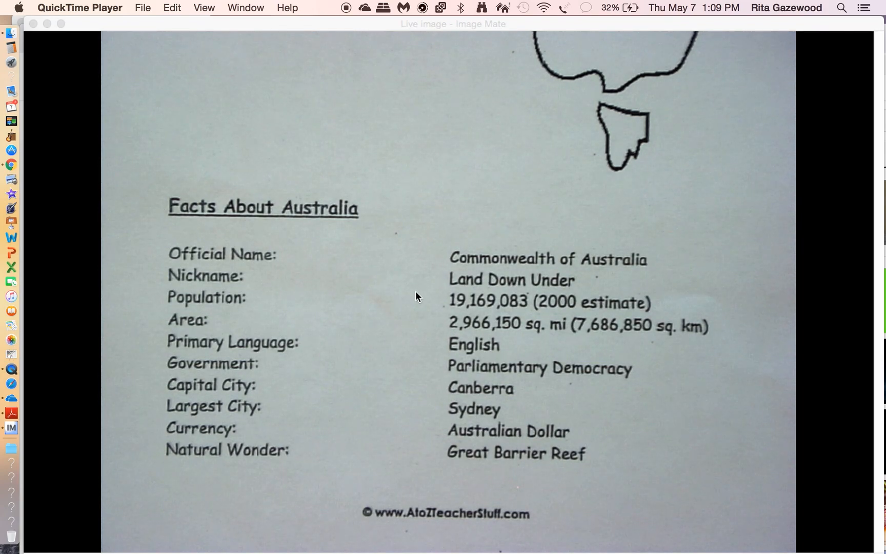
mouse_move(485, 309)
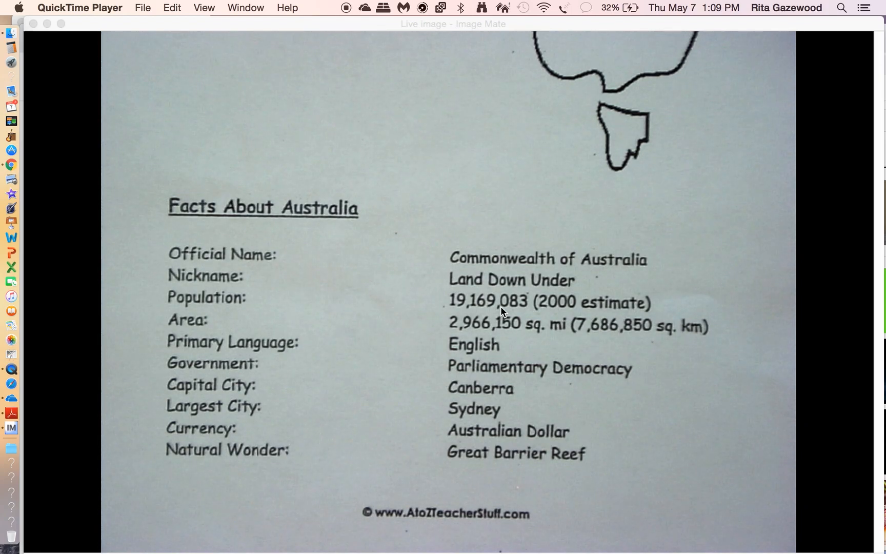
mouse_move(550, 318)
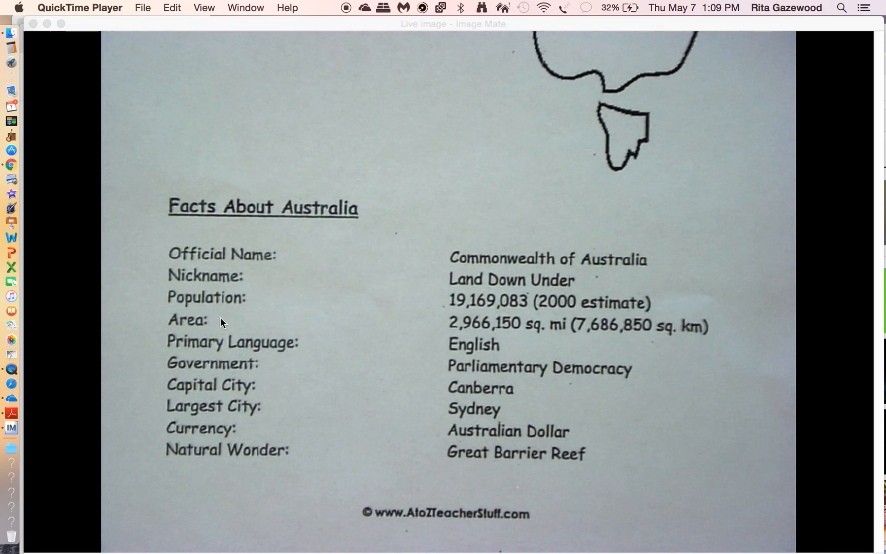
mouse_move(473, 330)
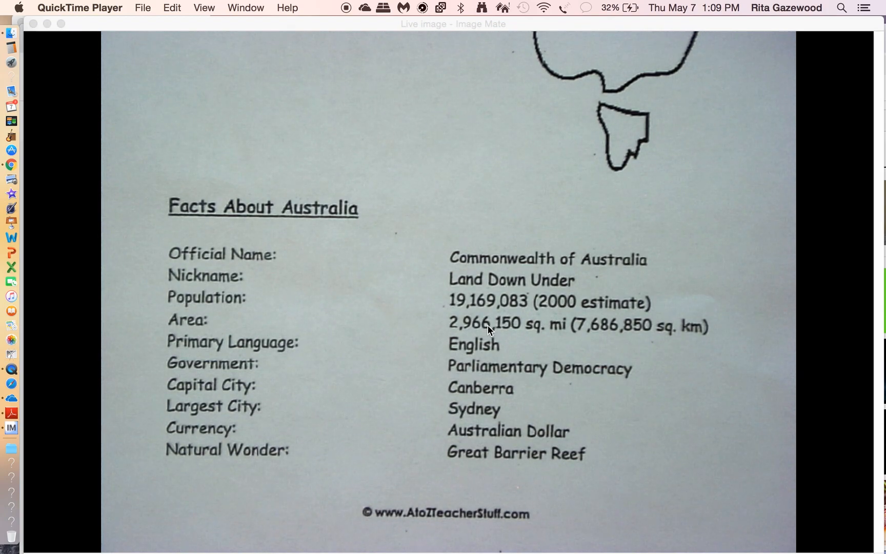
mouse_move(511, 334)
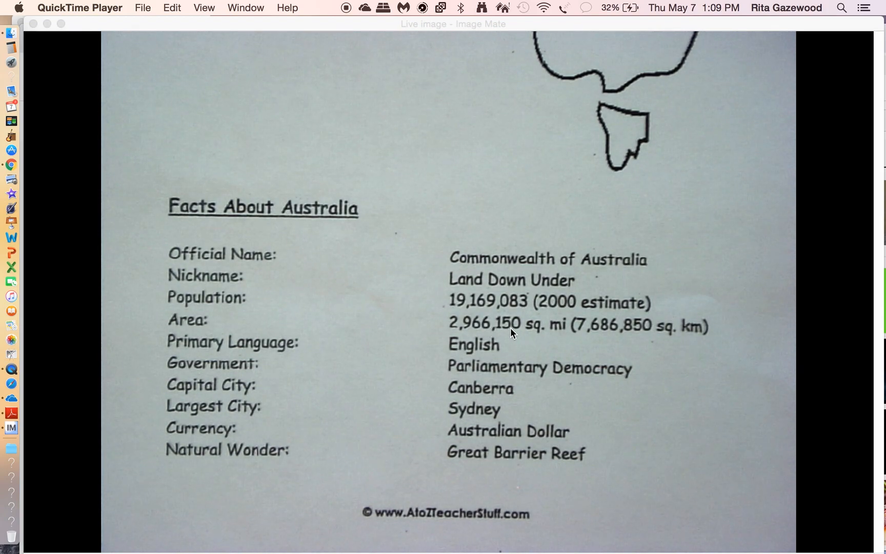
mouse_move(181, 329)
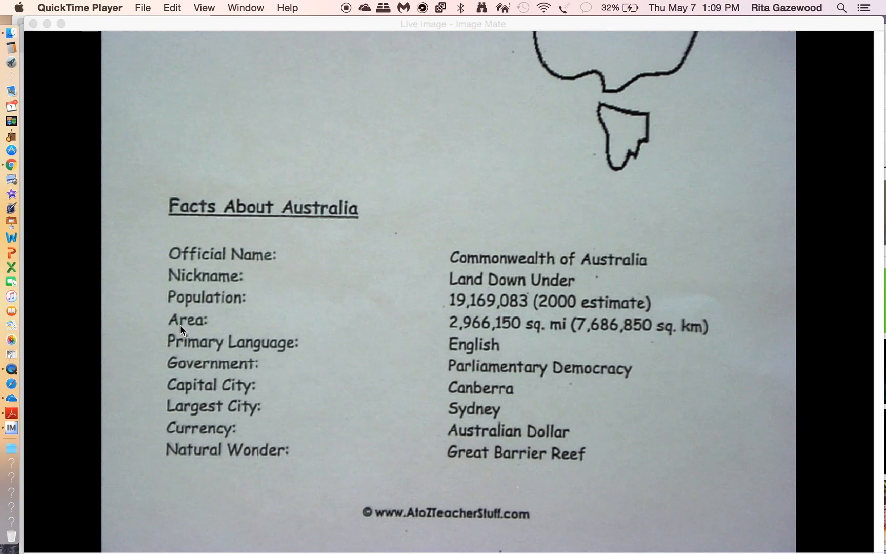
mouse_move(590, 191)
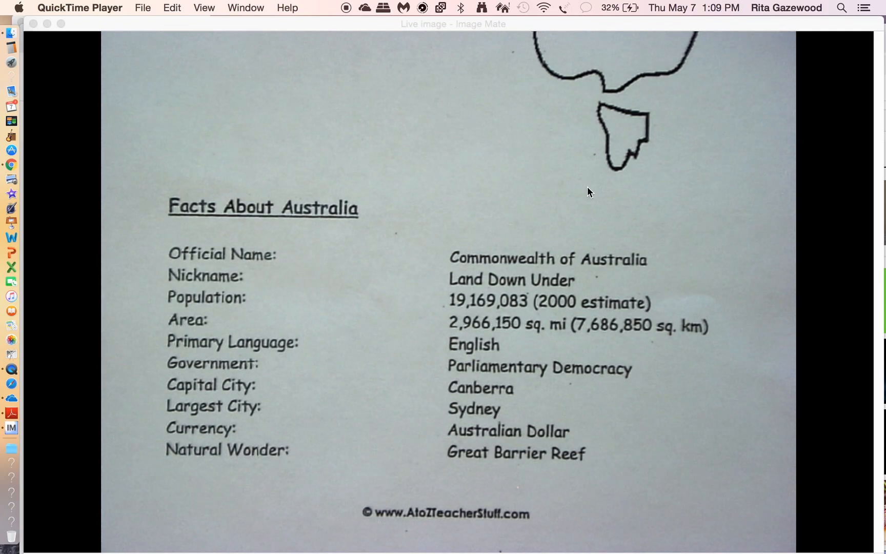
mouse_move(190, 367)
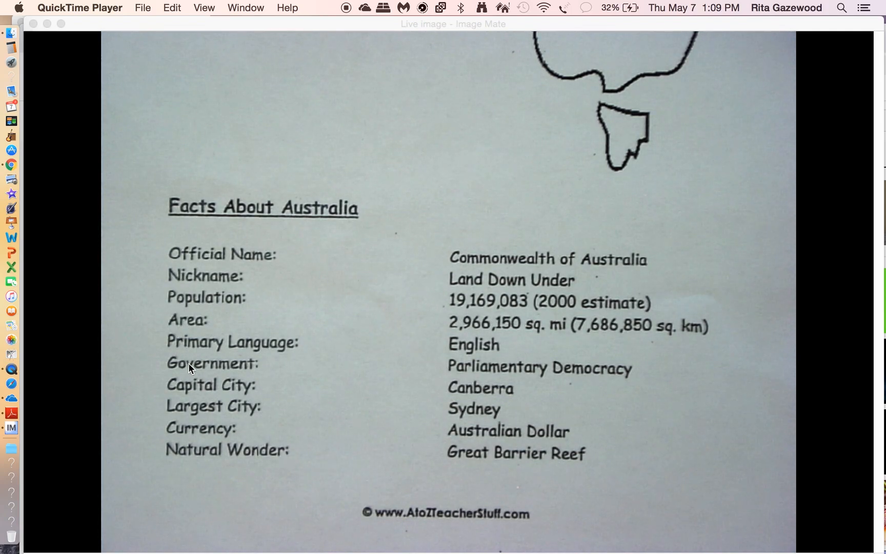
mouse_move(466, 360)
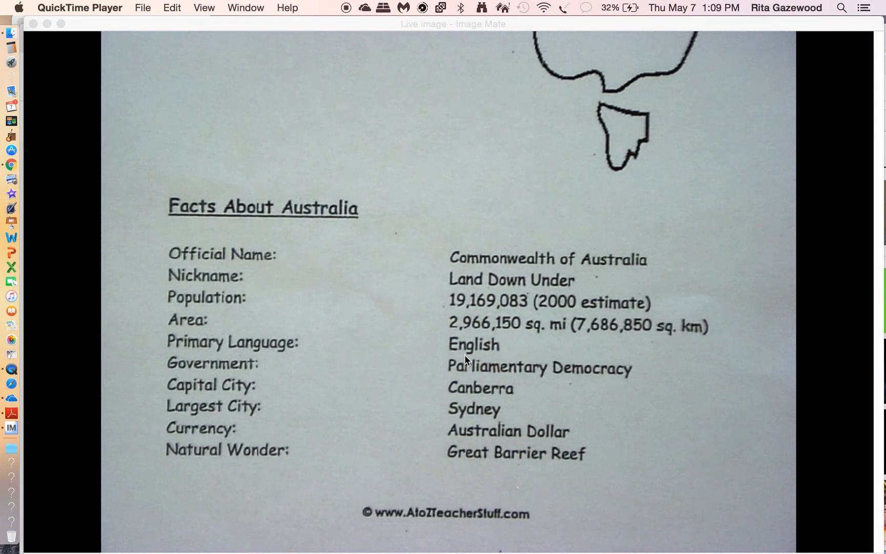
mouse_move(453, 381)
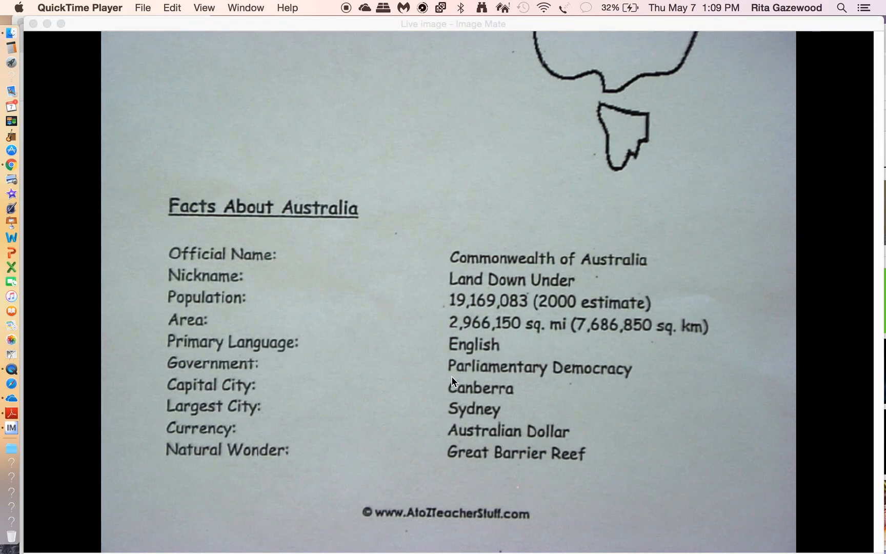
mouse_move(694, 384)
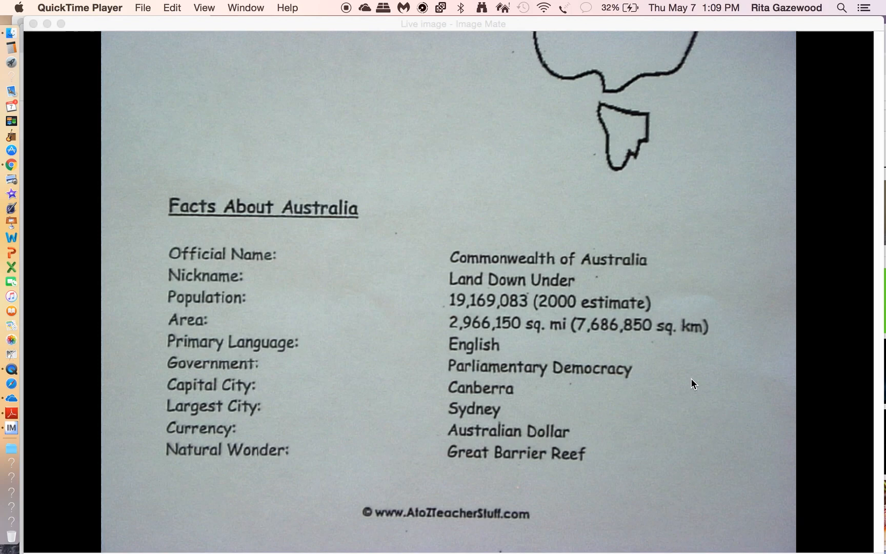
mouse_move(428, 430)
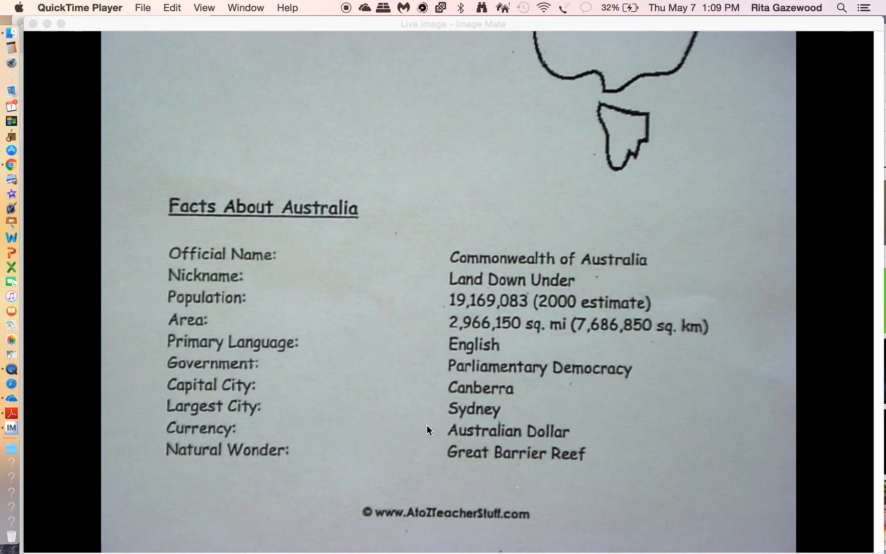
mouse_move(328, 411)
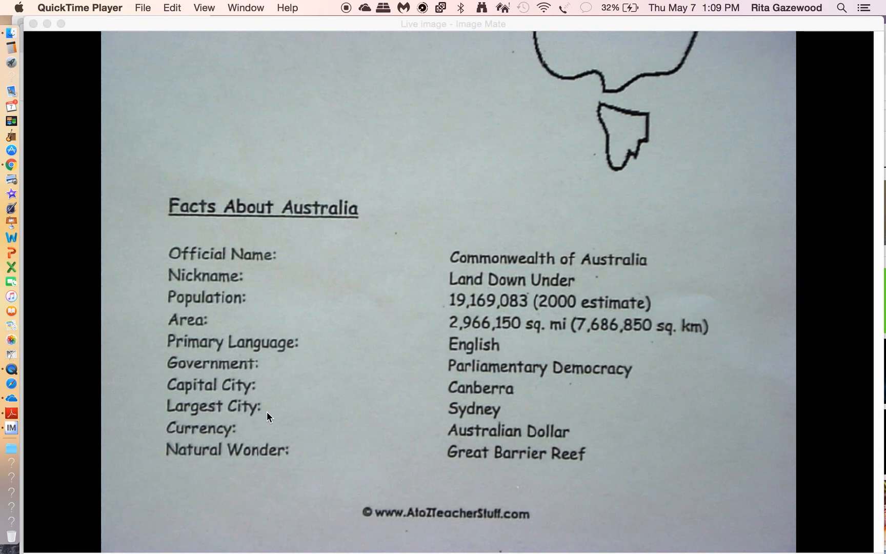
mouse_move(181, 437)
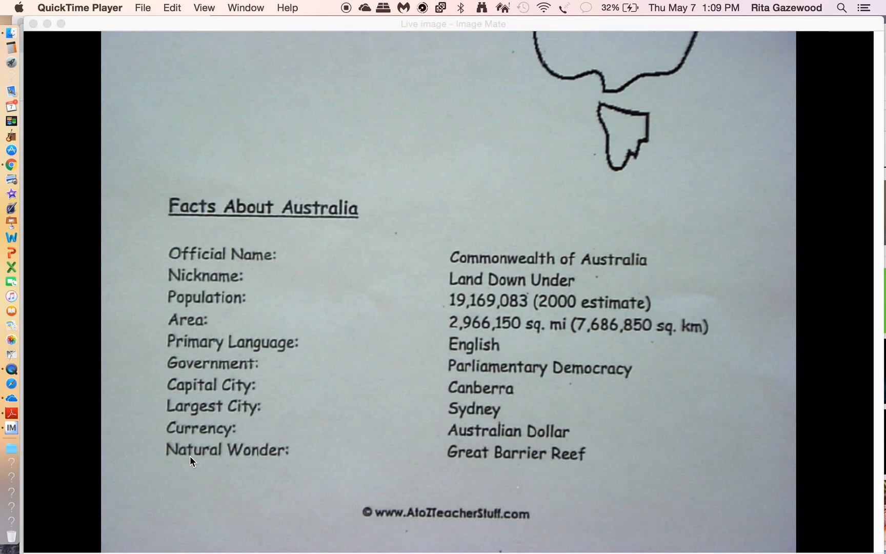
mouse_move(457, 470)
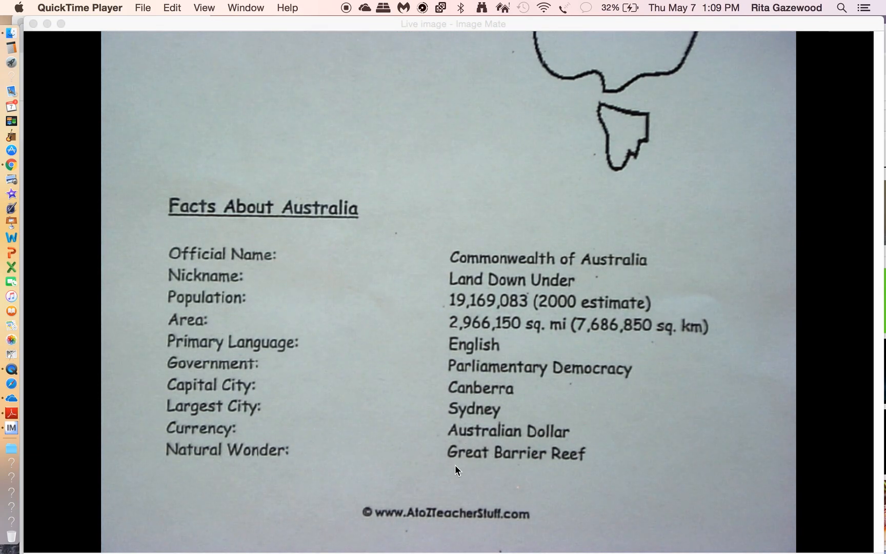
mouse_move(617, 468)
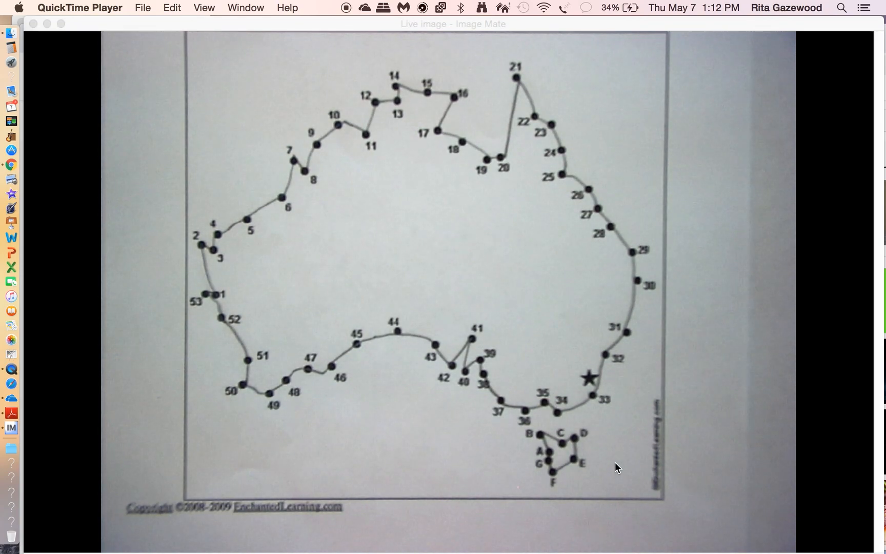
mouse_move(372, 256)
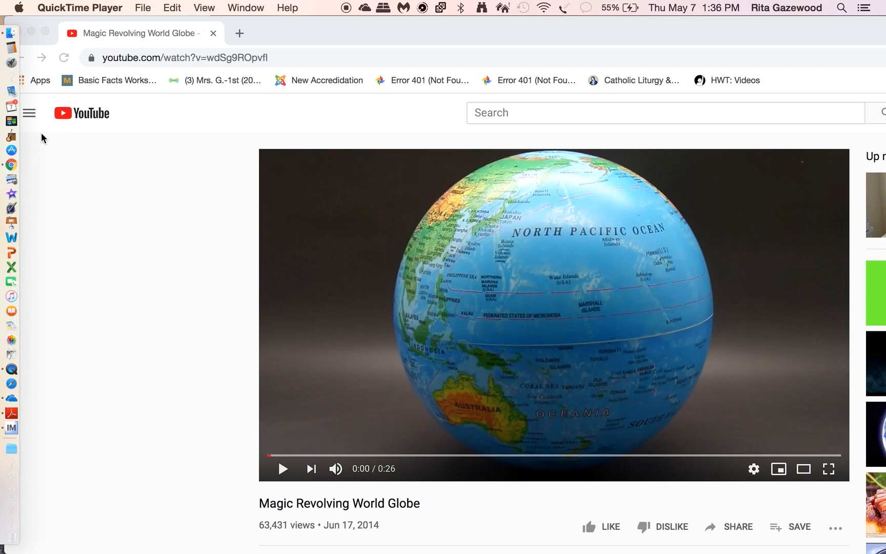
mouse_move(149, 283)
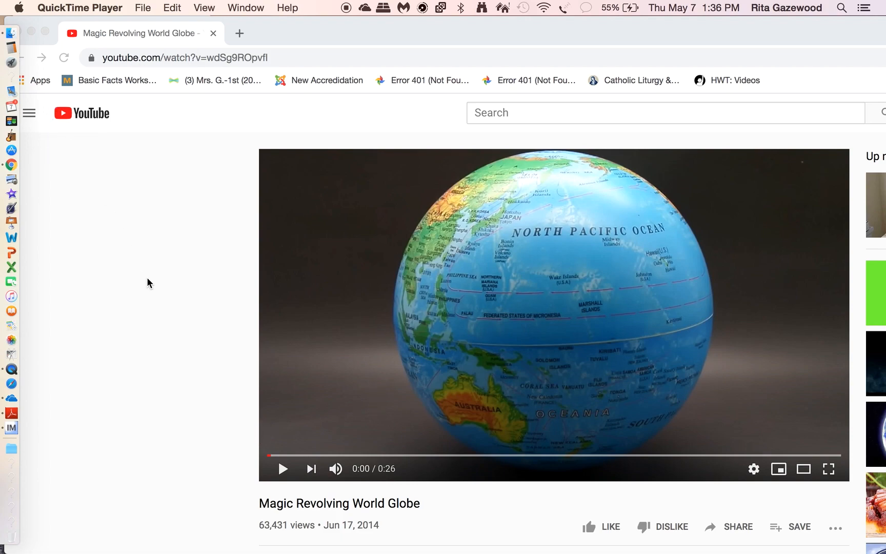
mouse_move(236, 309)
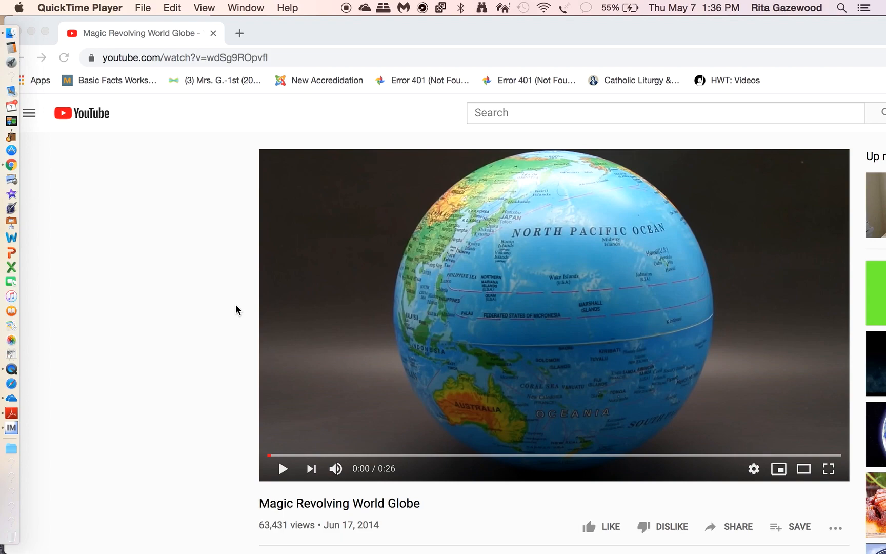
mouse_move(320, 468)
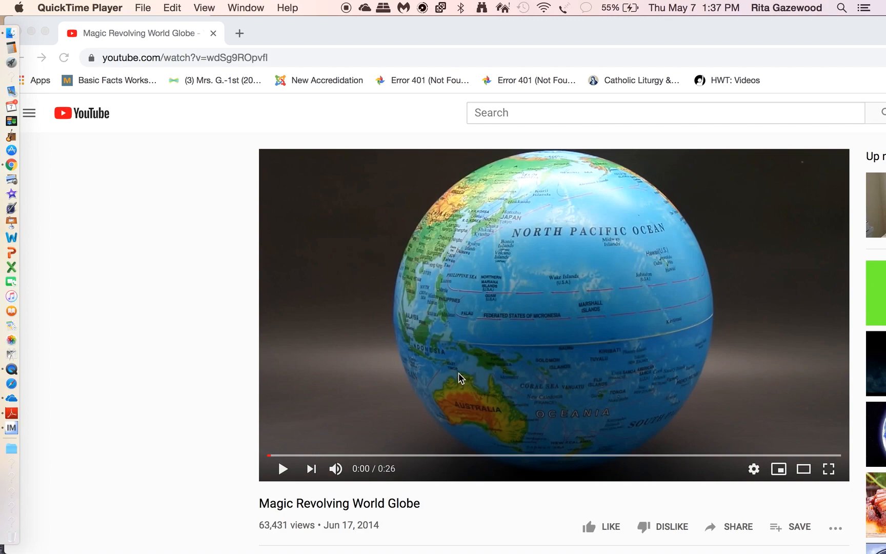
mouse_move(457, 356)
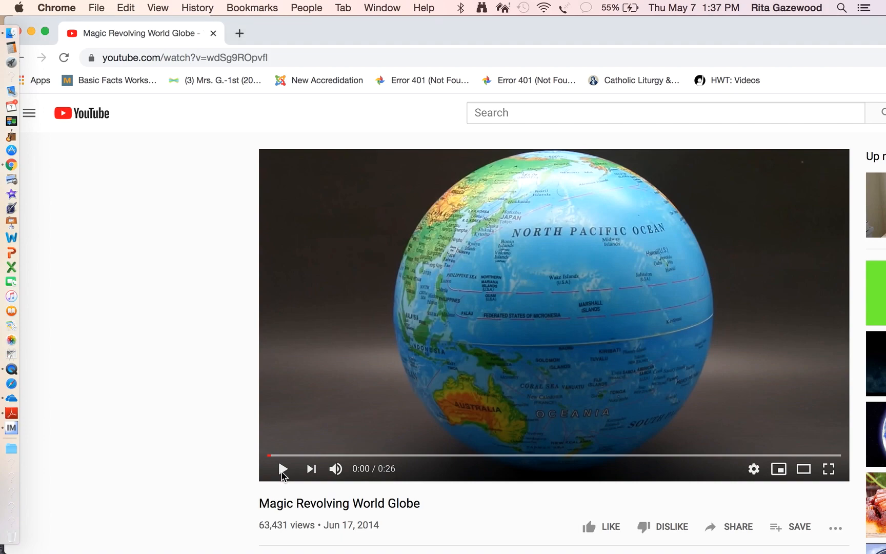
Play the globe video, pausing first on Australia and then on Africa.
left_click(282, 469)
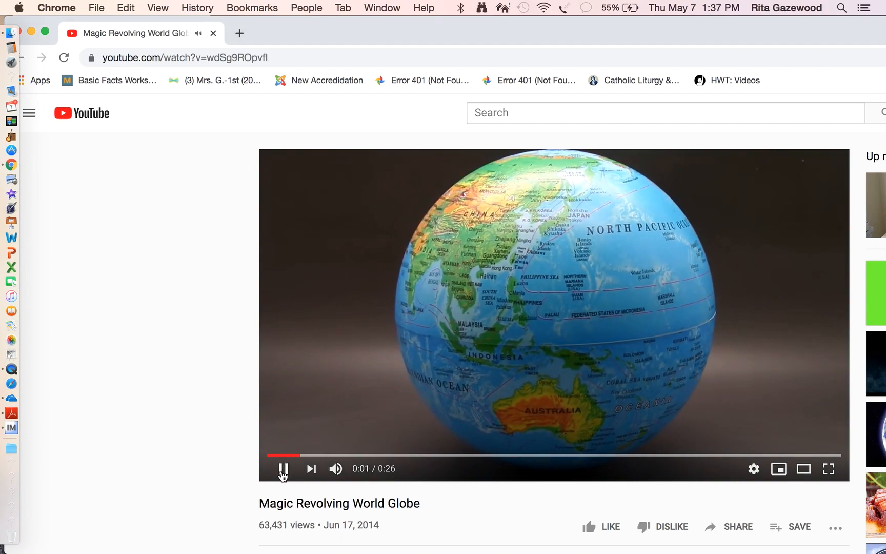
left_click(283, 468)
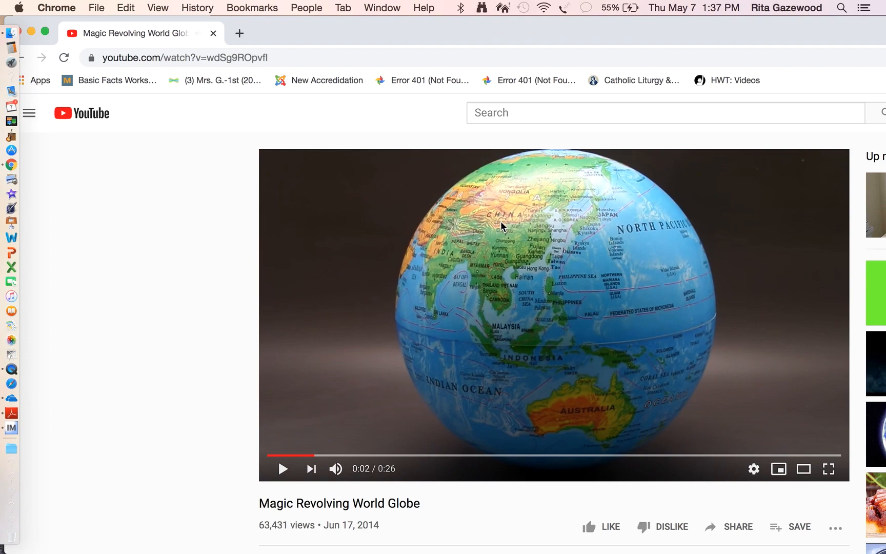
mouse_move(507, 329)
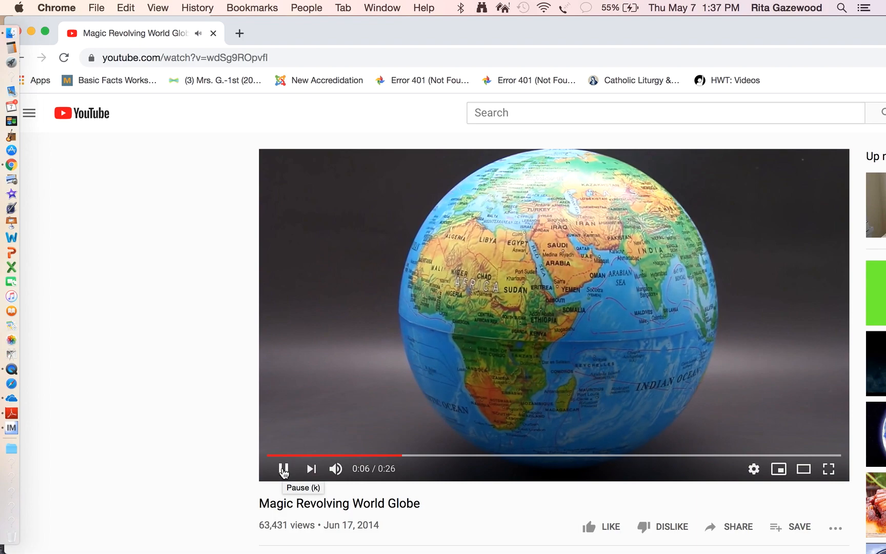
left_click(283, 468)
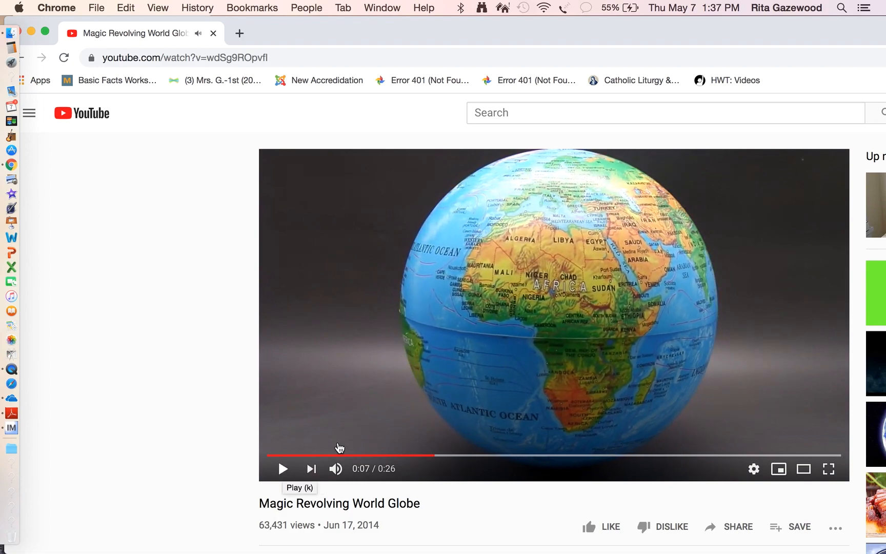
mouse_move(499, 245)
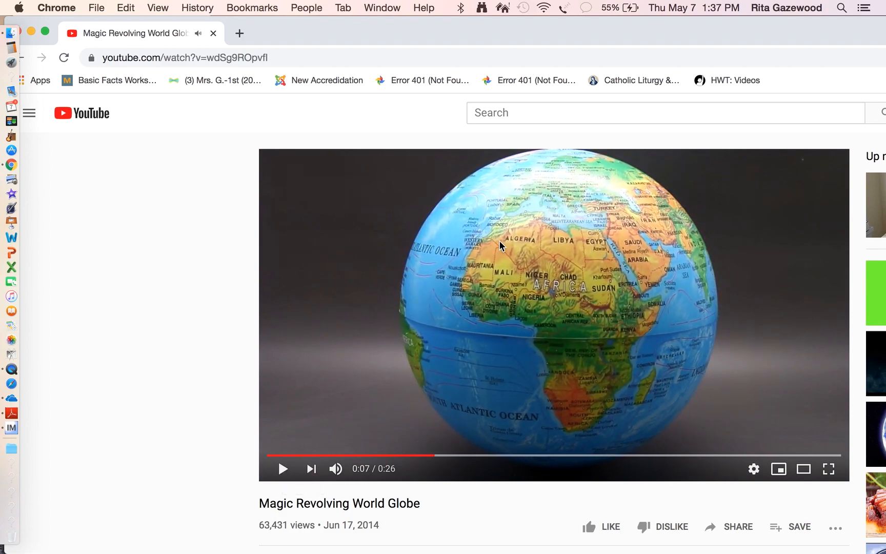
mouse_move(573, 167)
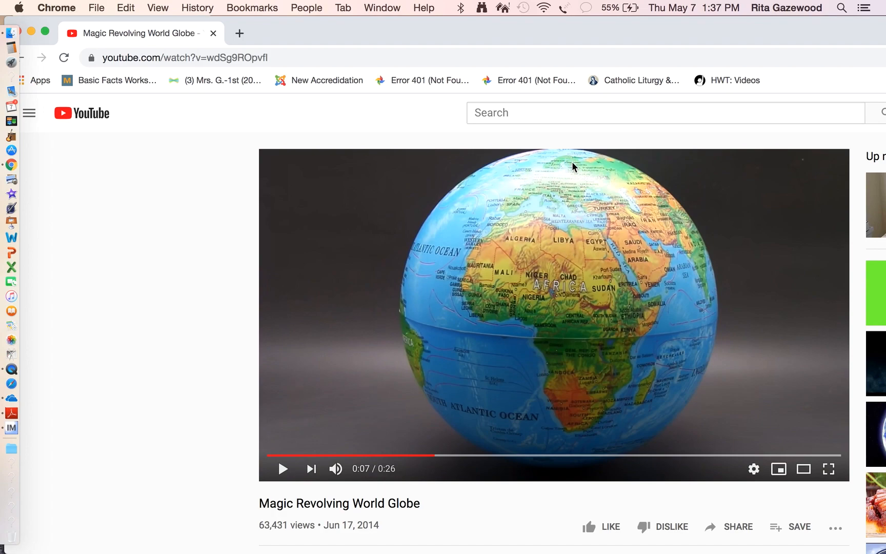
mouse_move(592, 201)
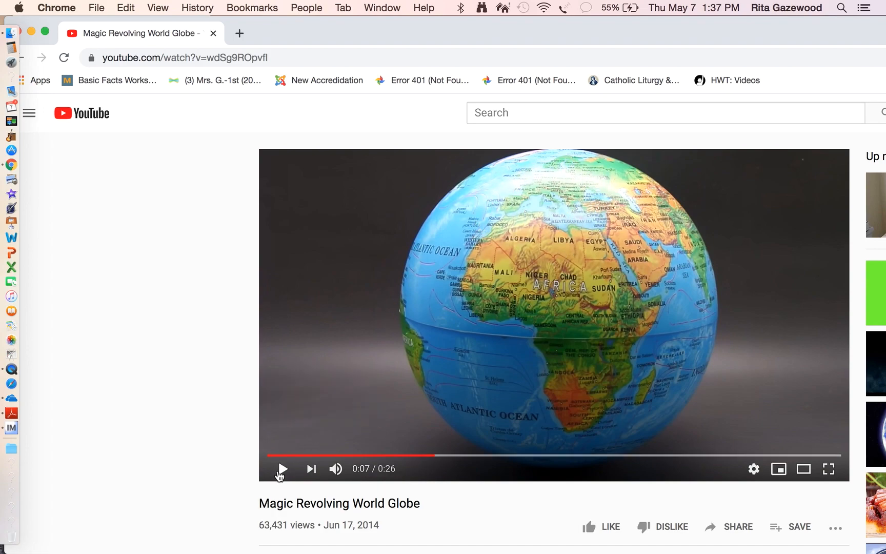
Resume the video, pause on the Americas, then let it play on.
left_click(282, 468)
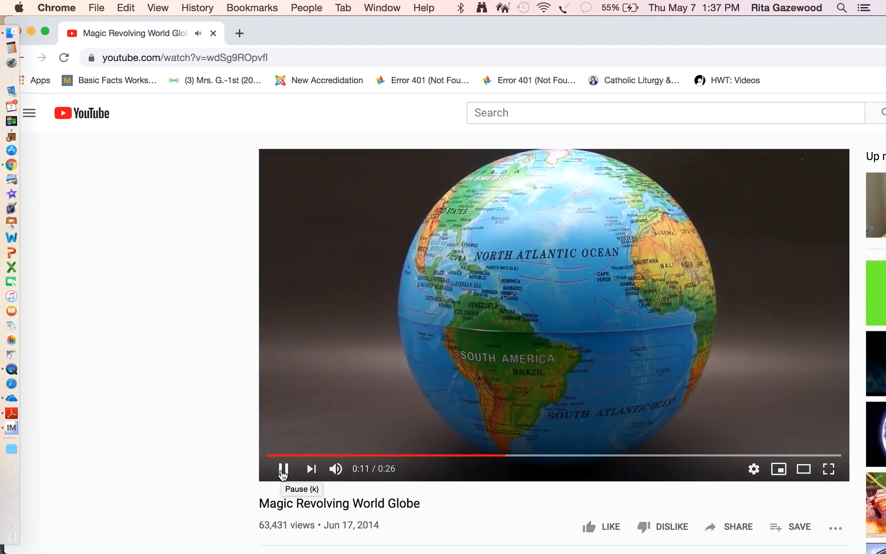
left_click(283, 468)
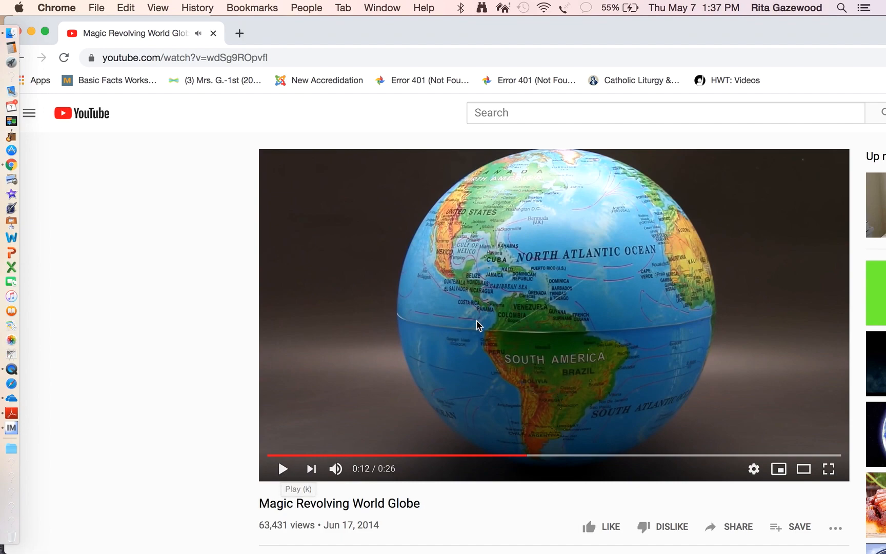
mouse_move(520, 287)
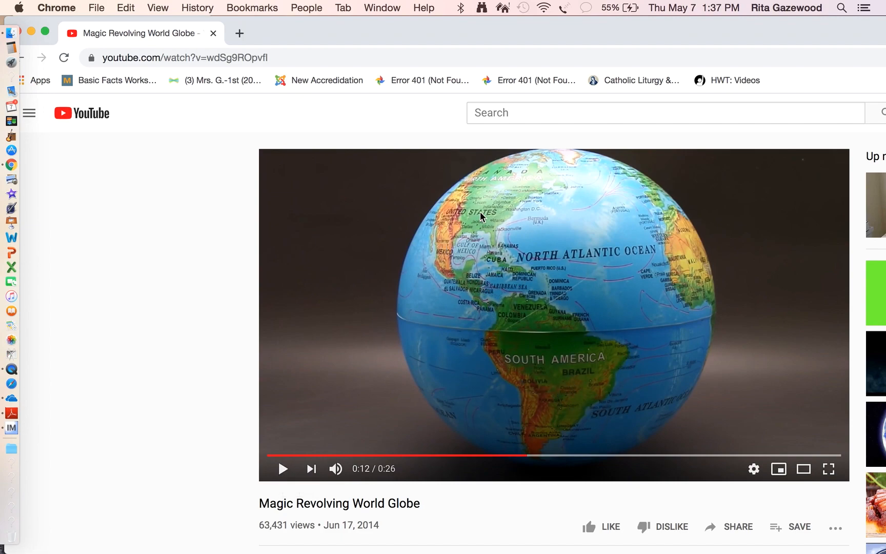
left_click(282, 469)
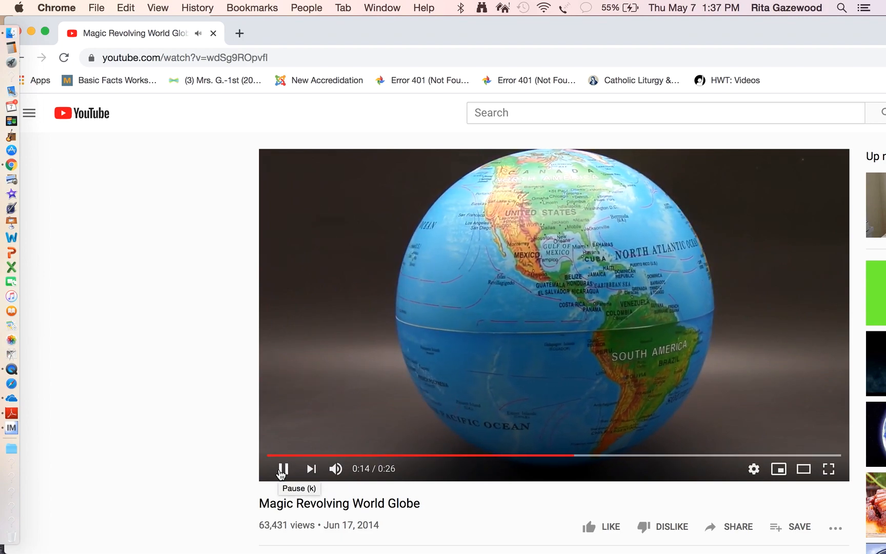
Pause on North America, resume, then pause at 0:22 with Australia facing front.
left_click(282, 468)
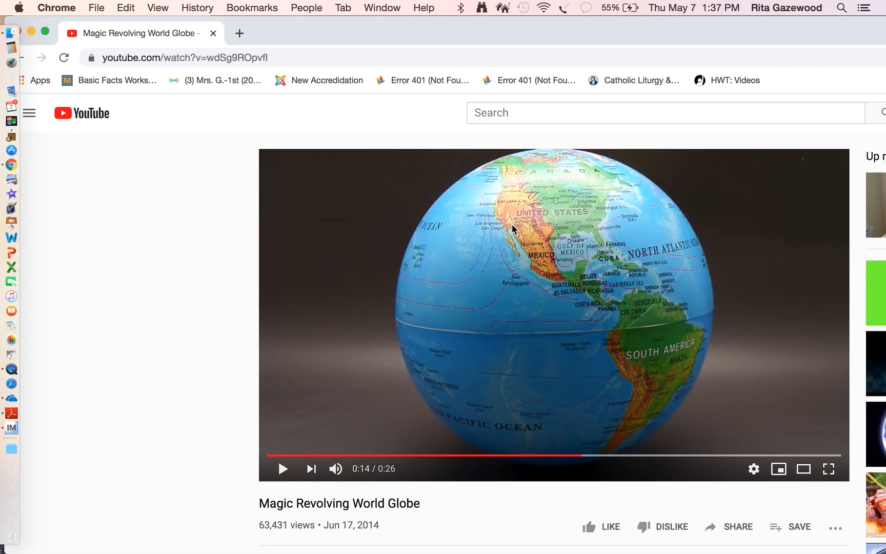
mouse_move(579, 219)
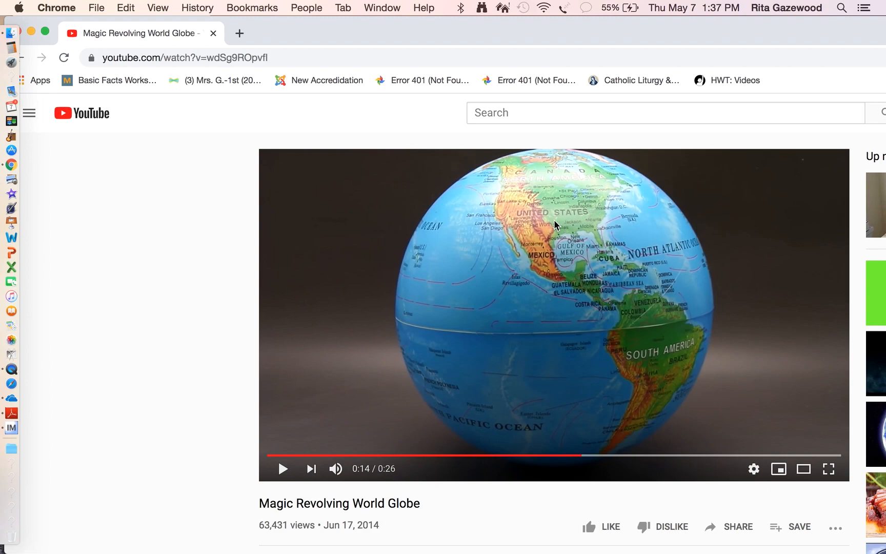
mouse_move(547, 254)
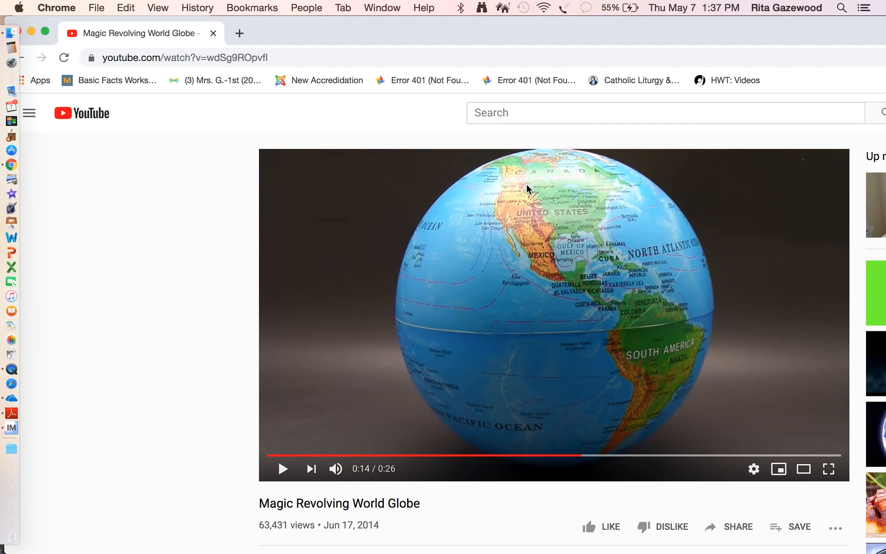
mouse_move(510, 193)
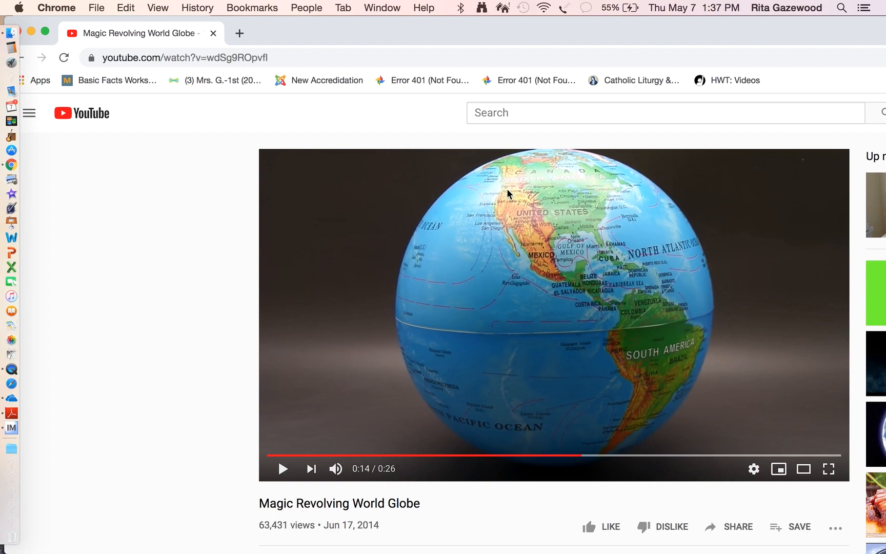
left_click(283, 469)
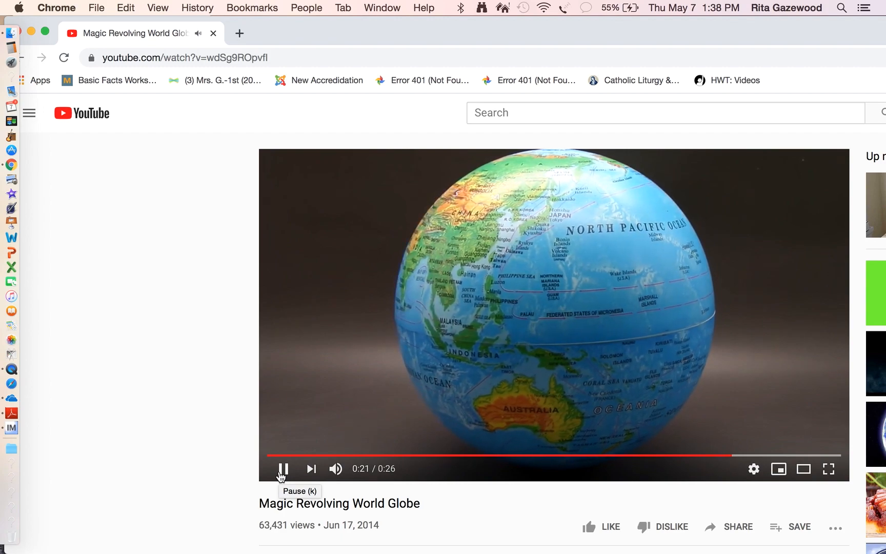
left_click(283, 469)
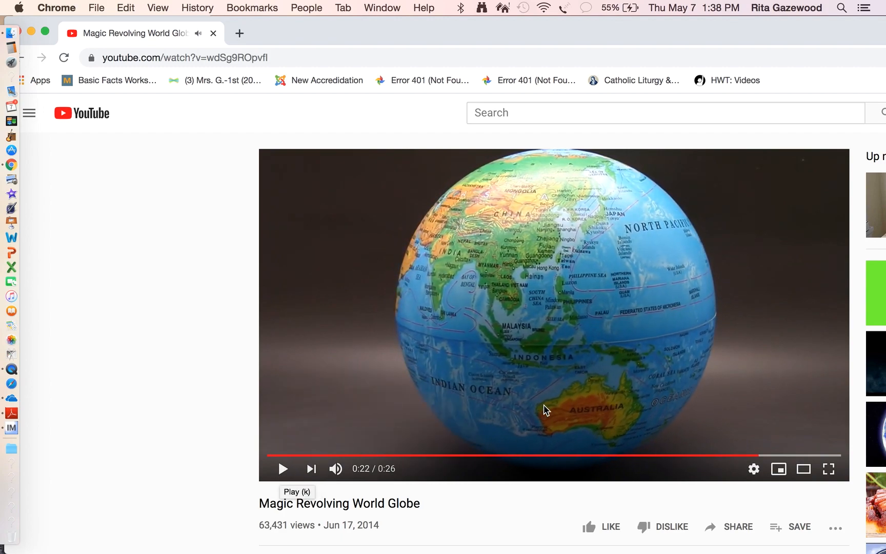
mouse_move(497, 457)
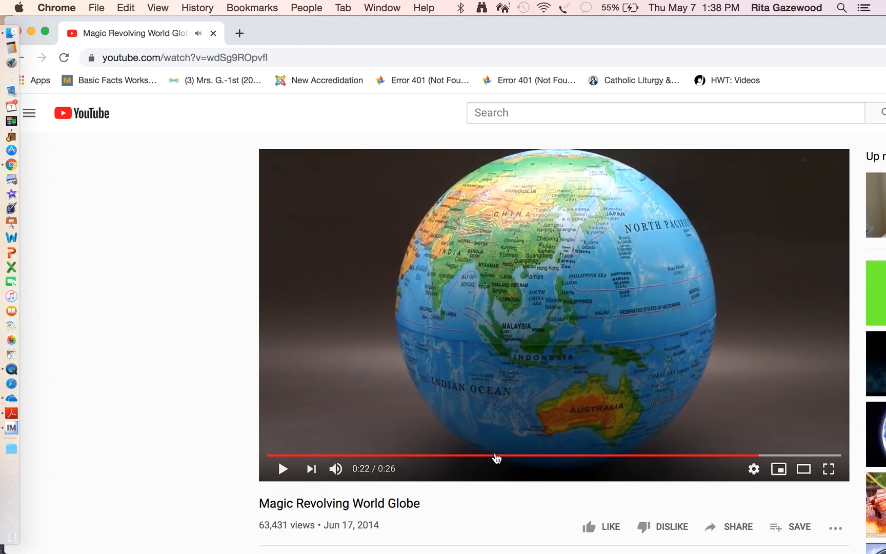
mouse_move(498, 481)
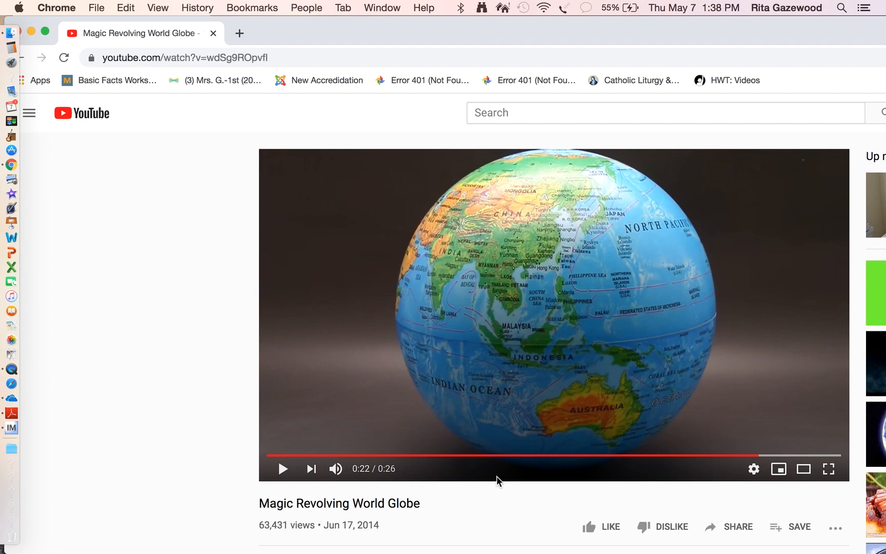
mouse_move(558, 494)
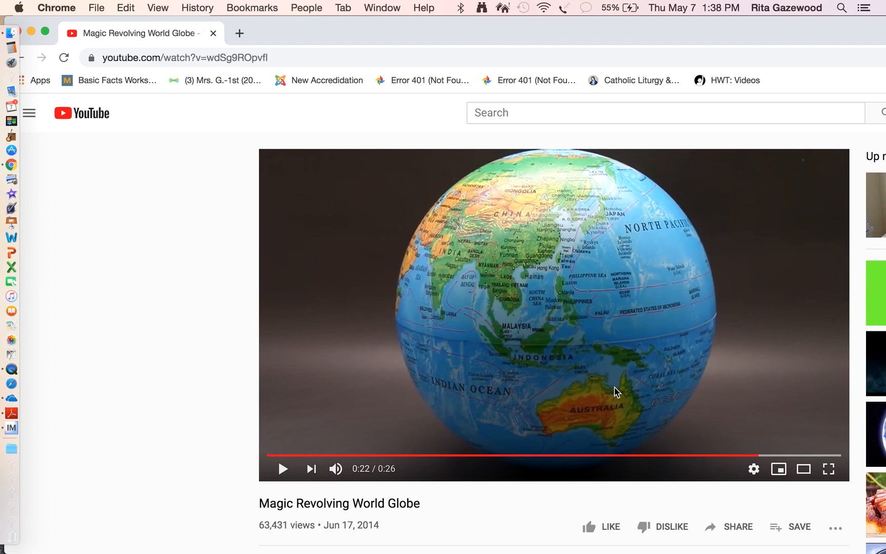
mouse_move(539, 411)
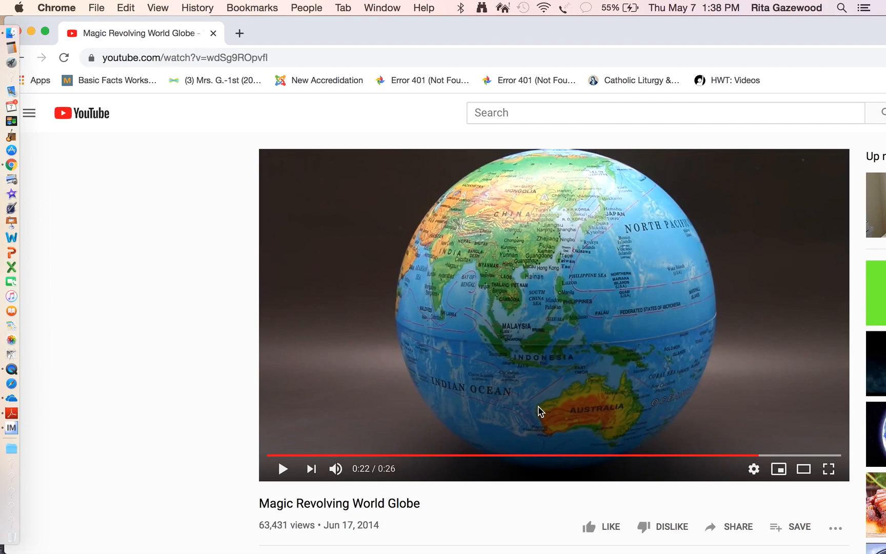
mouse_move(35, 42)
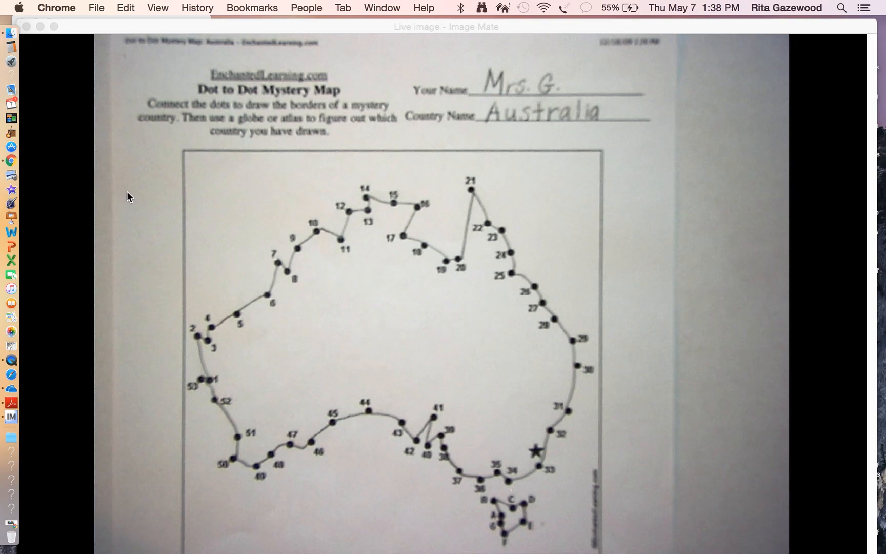
mouse_move(251, 335)
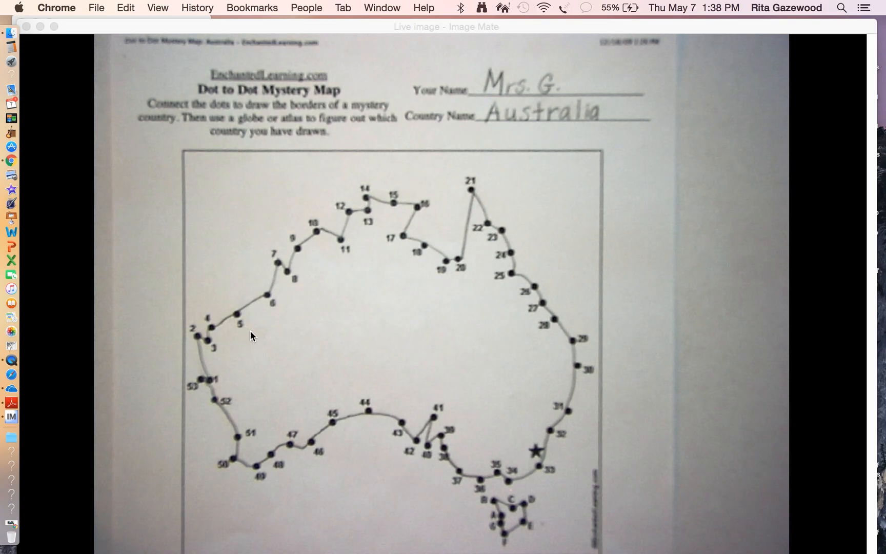
mouse_move(270, 261)
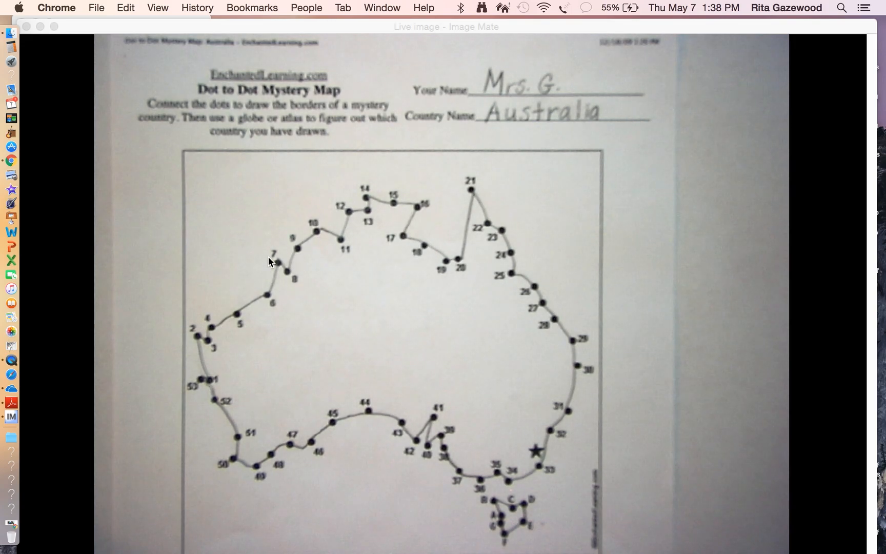
mouse_move(554, 230)
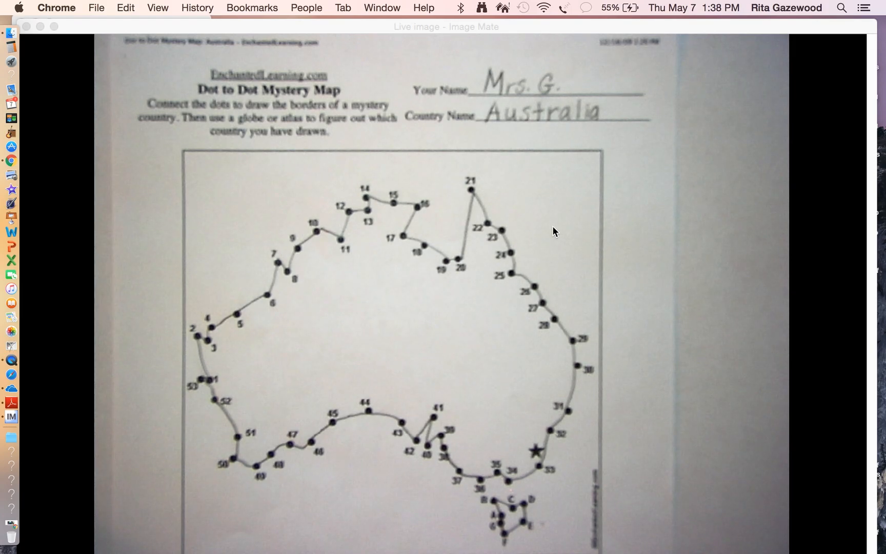
mouse_move(576, 96)
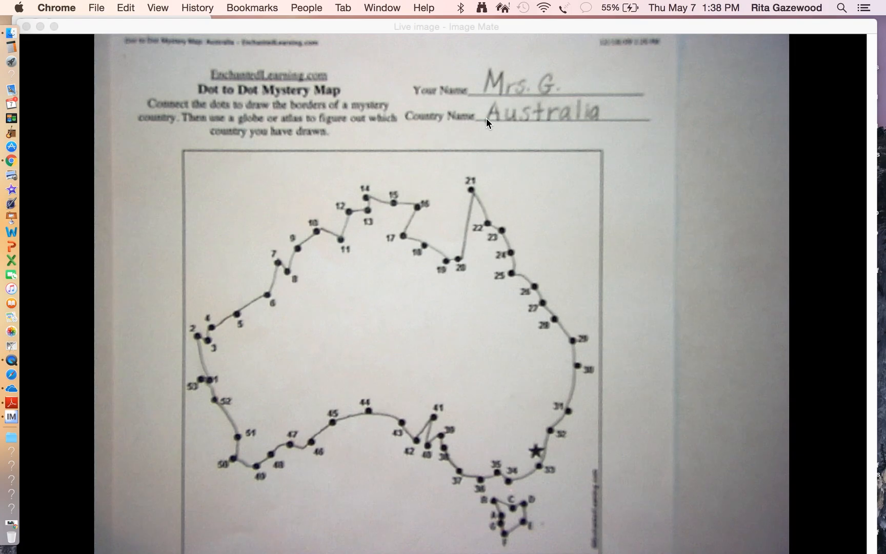
mouse_move(610, 119)
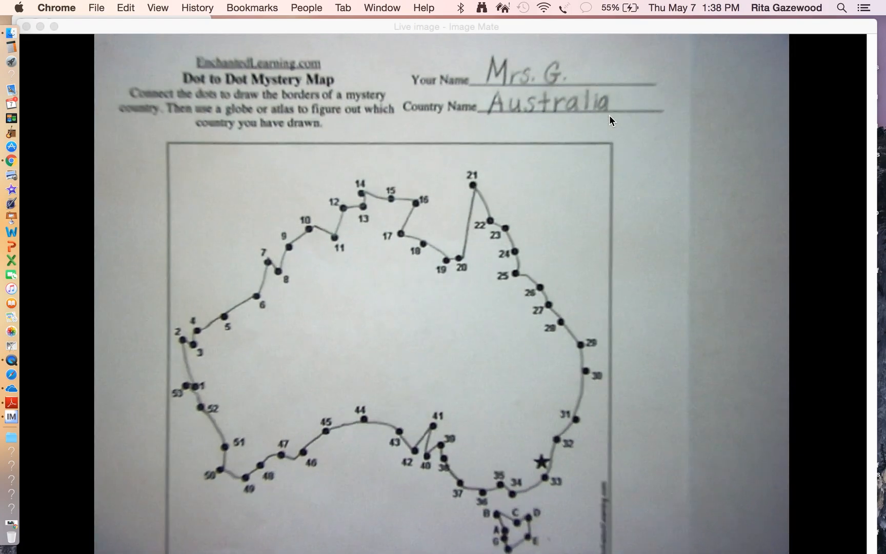
Scroll the Image Mate live view to the completed dot-to-dot outline labelled Australia.
scroll("down", 3)
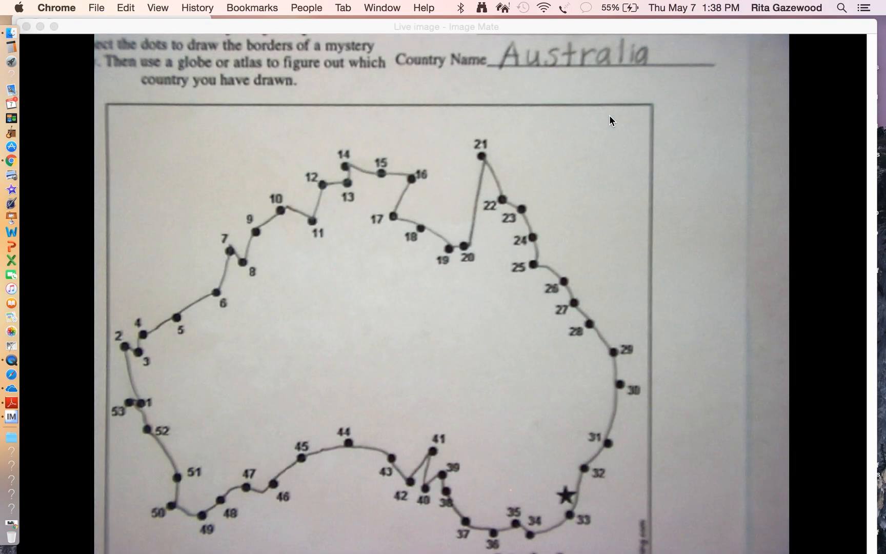